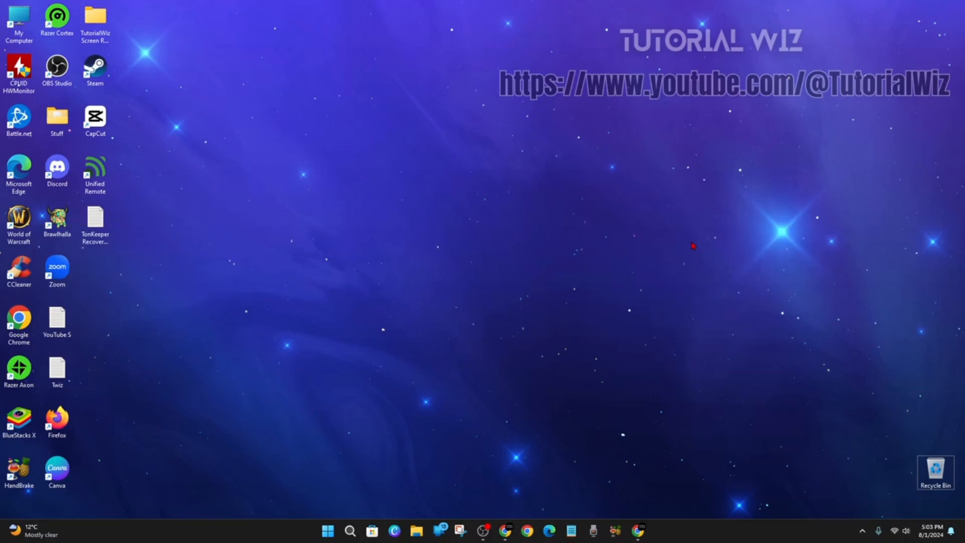
{"action": "mouse_move", "coordinate": [688, 260]}
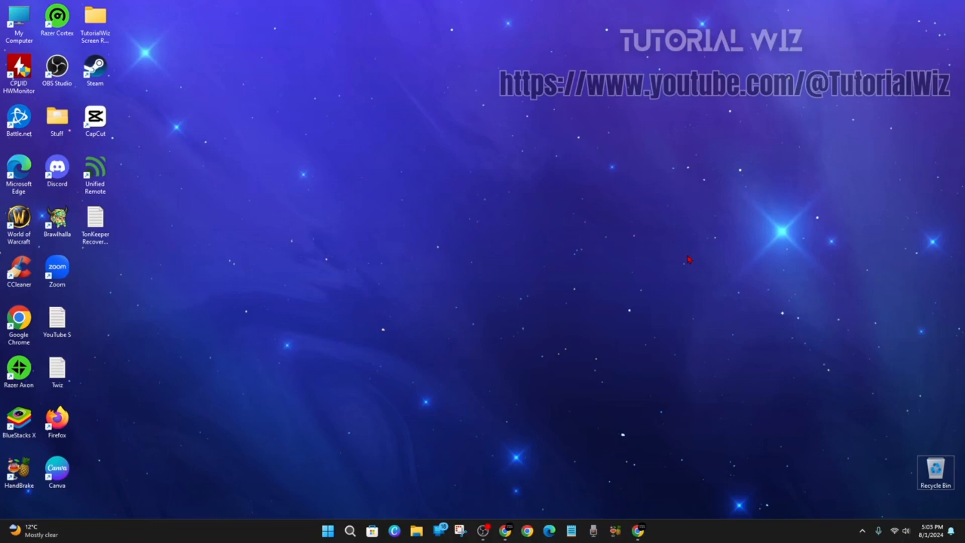
{"action": "mouse_move", "coordinate": [669, 303]}
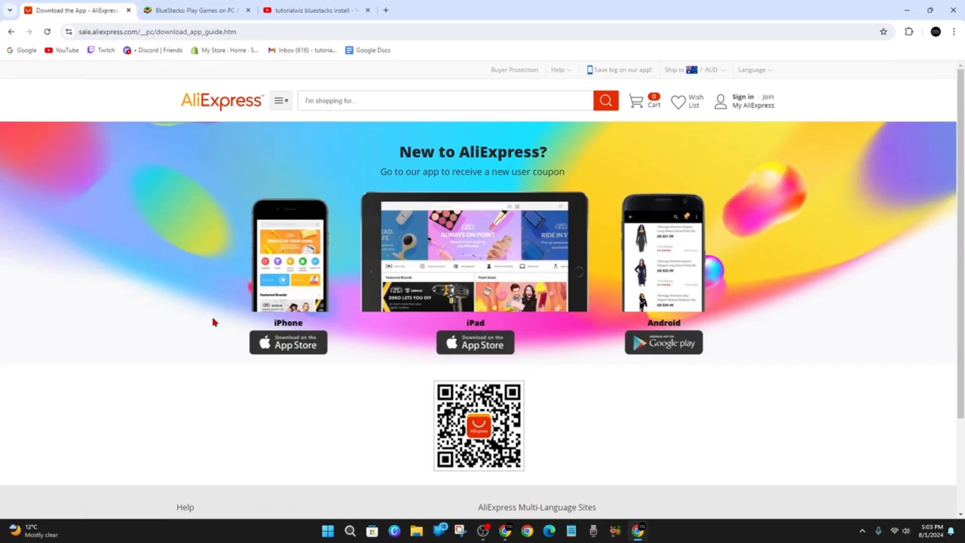
{"action": "mouse_move", "coordinate": [162, 281]}
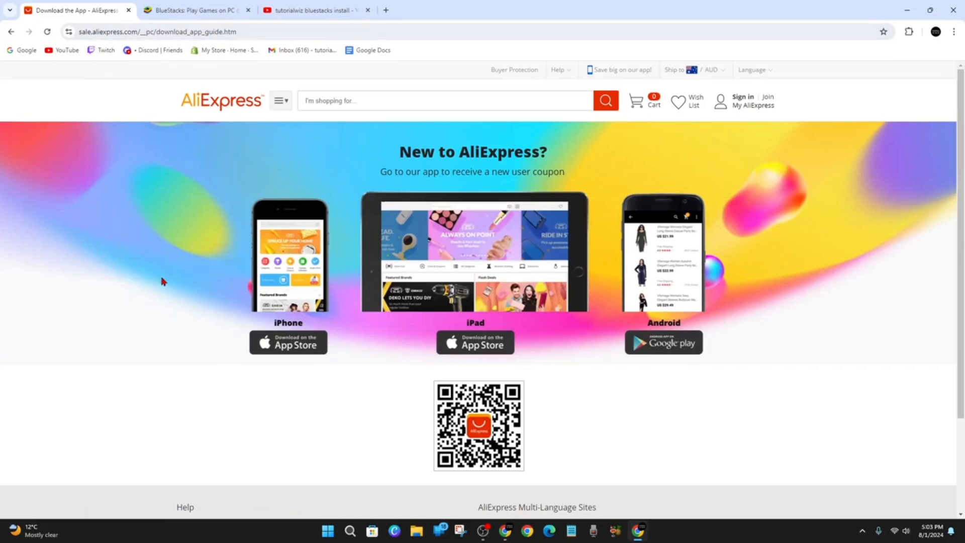
{"action": "mouse_move", "coordinate": [504, 307]}
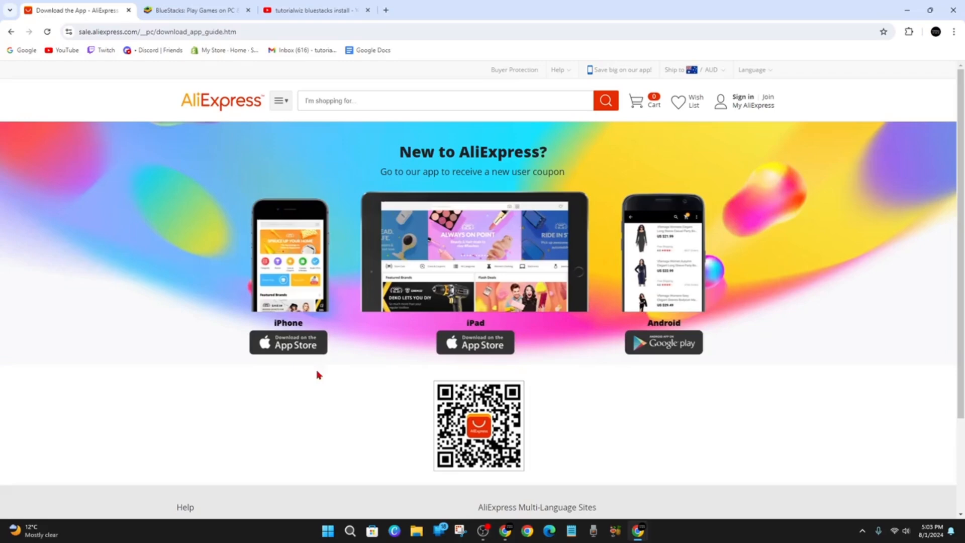
{"action": "mouse_move", "coordinate": [640, 369]}
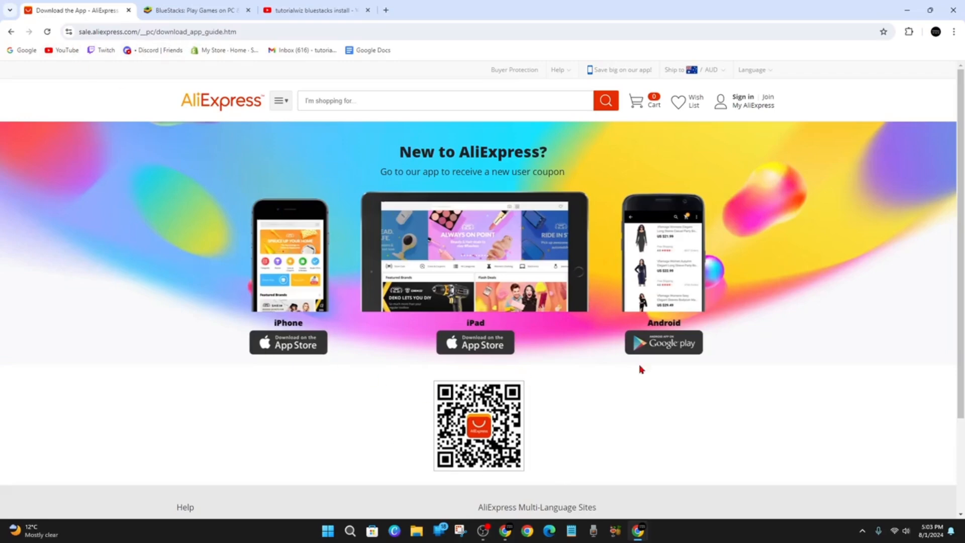
{"action": "mouse_move", "coordinate": [248, 324]}
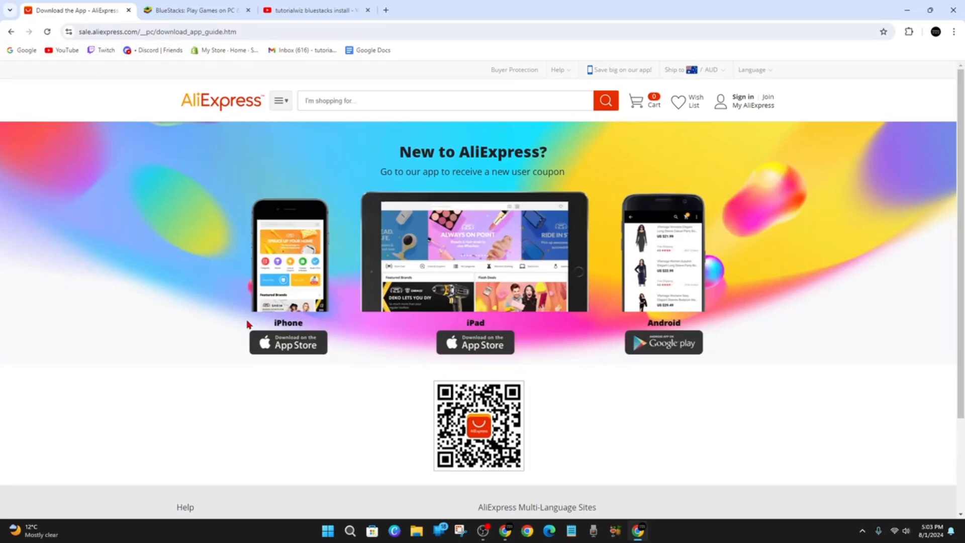
Step: Switch Chrome to the BlueStacks tab showing bluestacks.com's App Player download page
{"action": "left_click", "coordinate": [197, 10]}
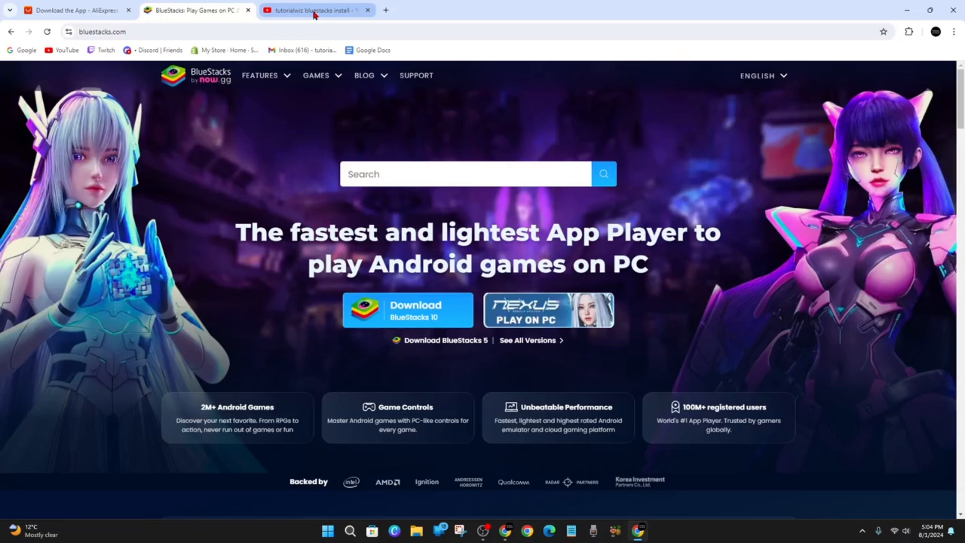
Step: Switch to the YouTube tab with 'tutorialwiz bluestacks install' search results
{"action": "left_click", "coordinate": [314, 10]}
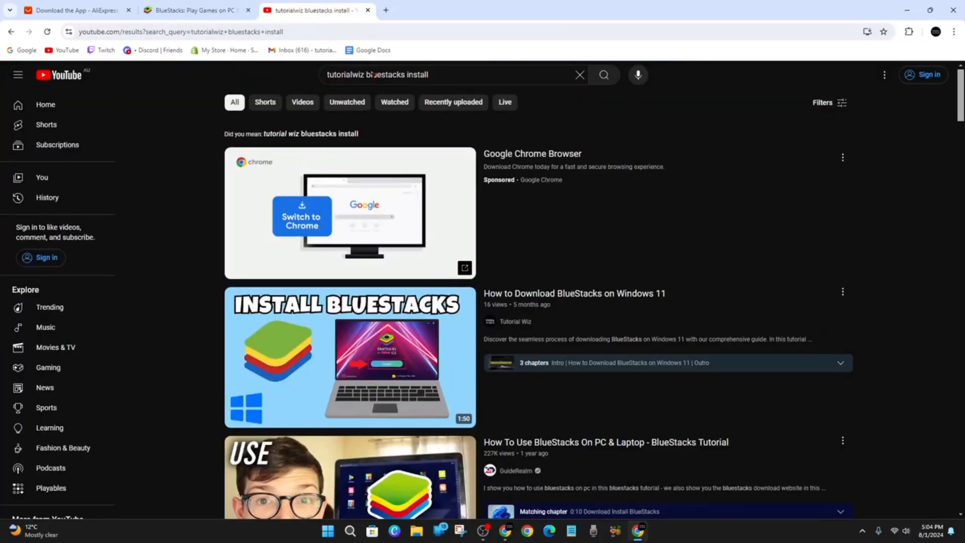
{"action": "mouse_move", "coordinate": [350, 357]}
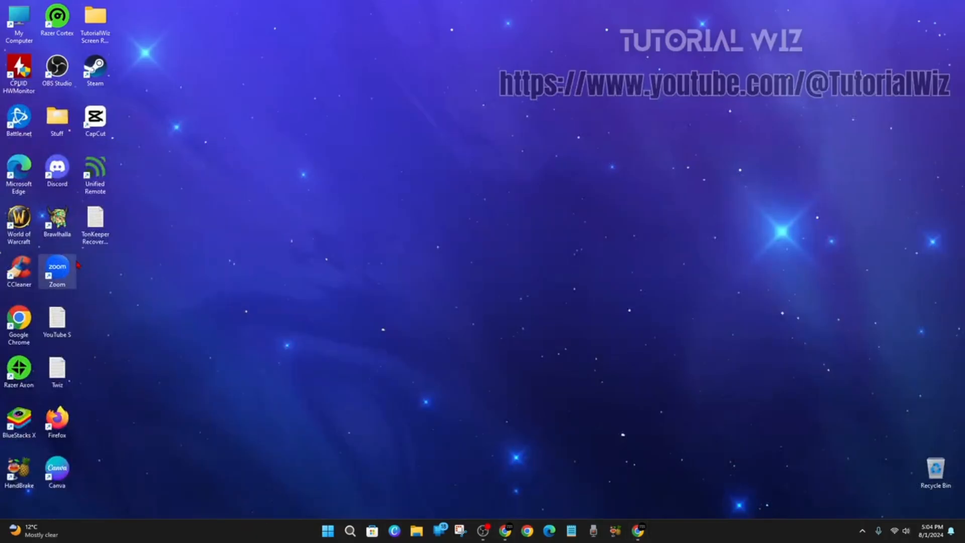
Step: Find 'BlueStacks X' in Windows search and launch it
{"action": "left_click", "coordinate": [350, 531]}
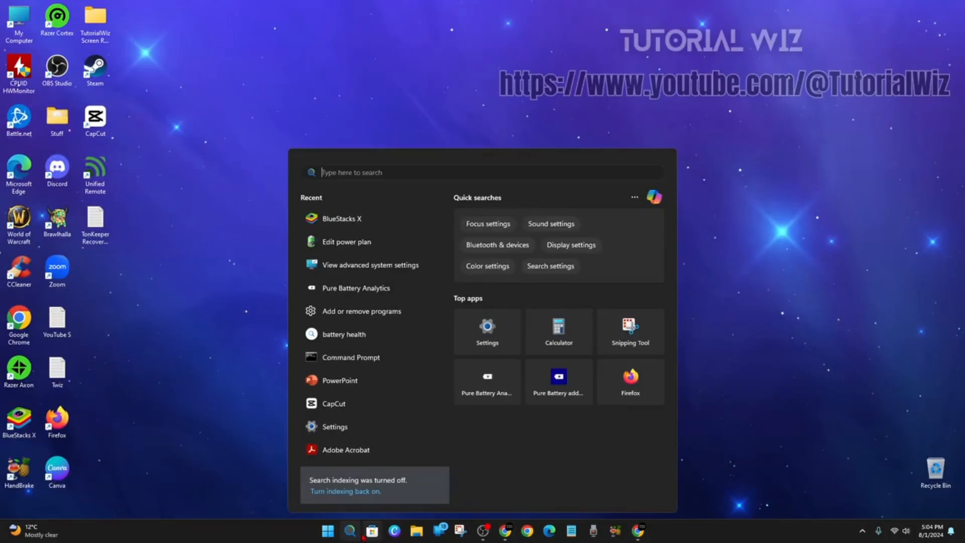
{"action": "type", "text": "blueStacks X"}
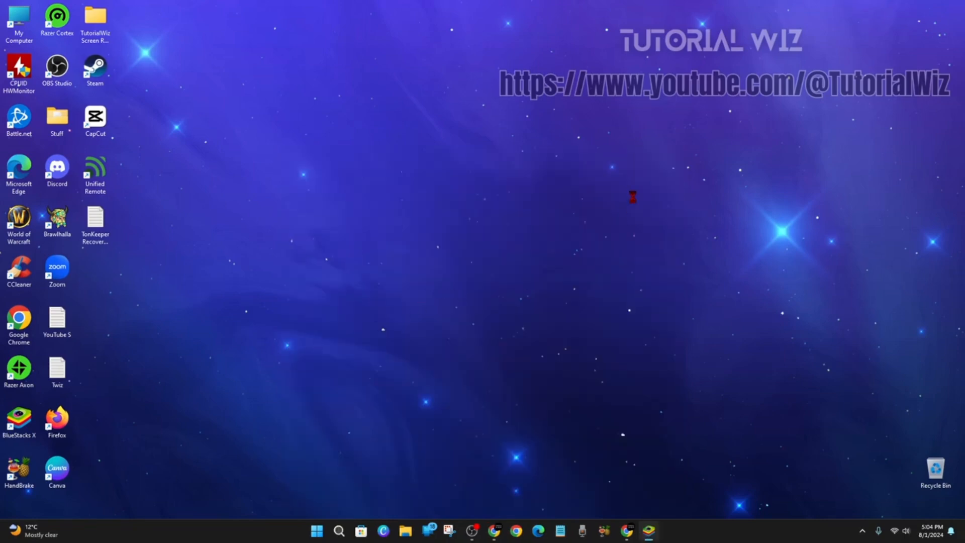
{"action": "double_click", "coordinate": [19, 420]}
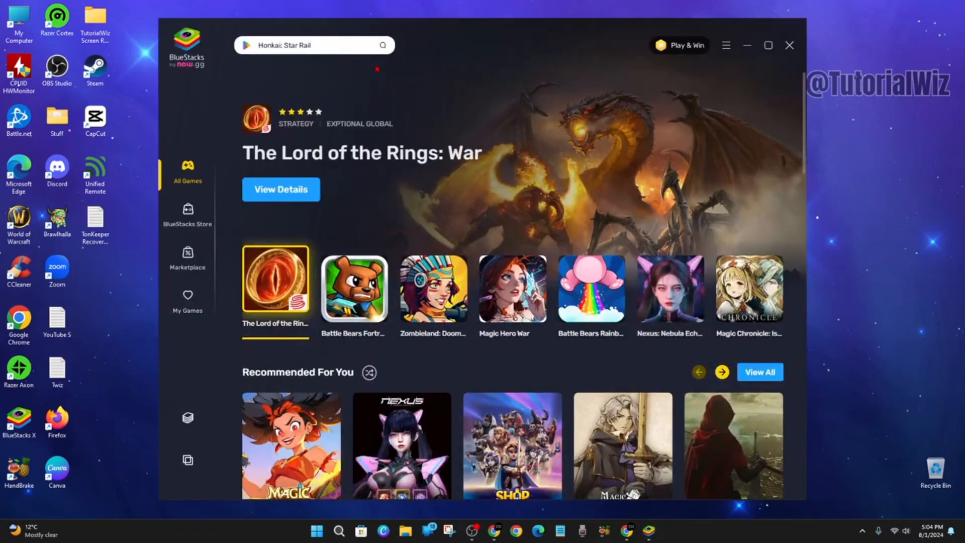
Step: Find Ali Express in the BlueStacks X catalog and request its Google Play install
{"action": "left_click", "coordinate": [319, 45]}
{"action": "type", "text": "aliexpress"}
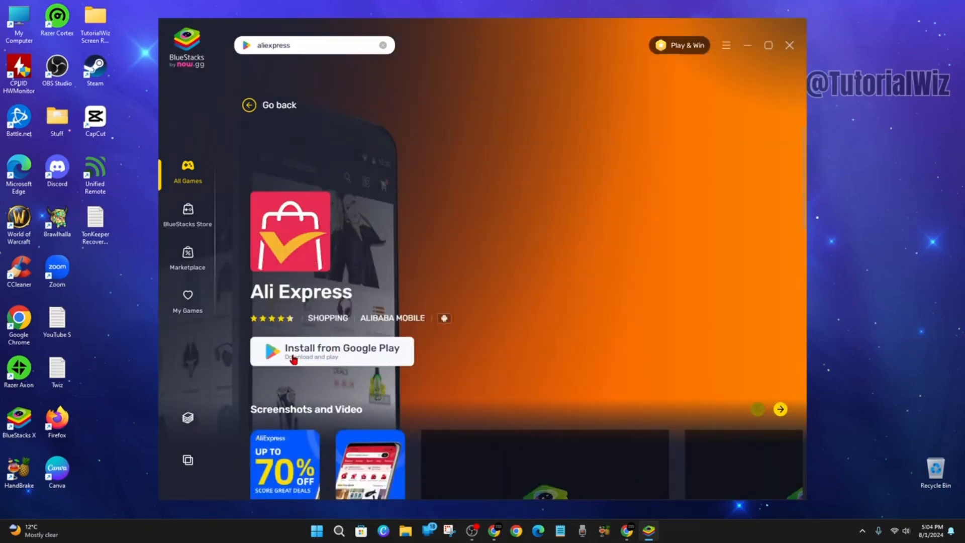
{"action": "left_click", "coordinate": [779, 408]}
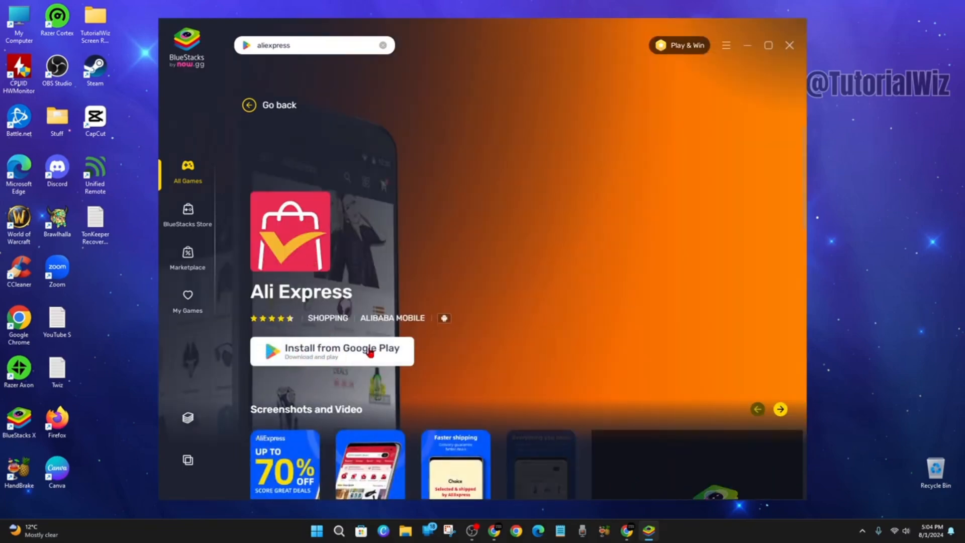
{"action": "left_click", "coordinate": [780, 409]}
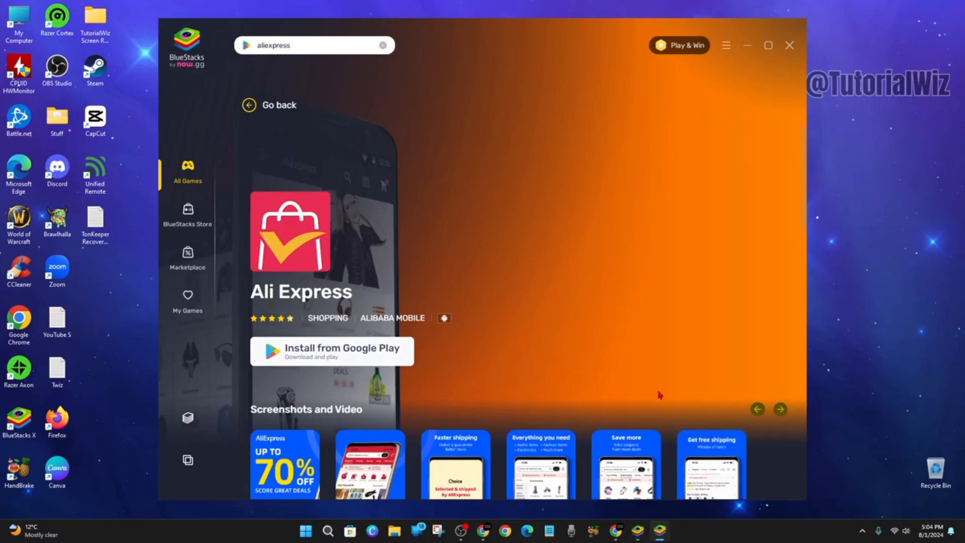
{"action": "left_click", "coordinate": [331, 350]}
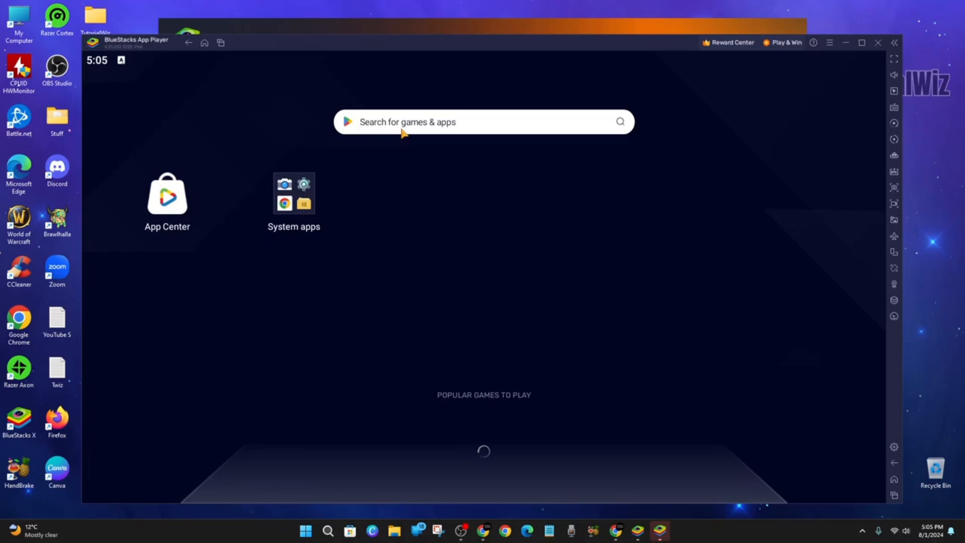
Step: Type 'alie' into the App Player search bar to find AliExpress
{"action": "type", "text": "a"}
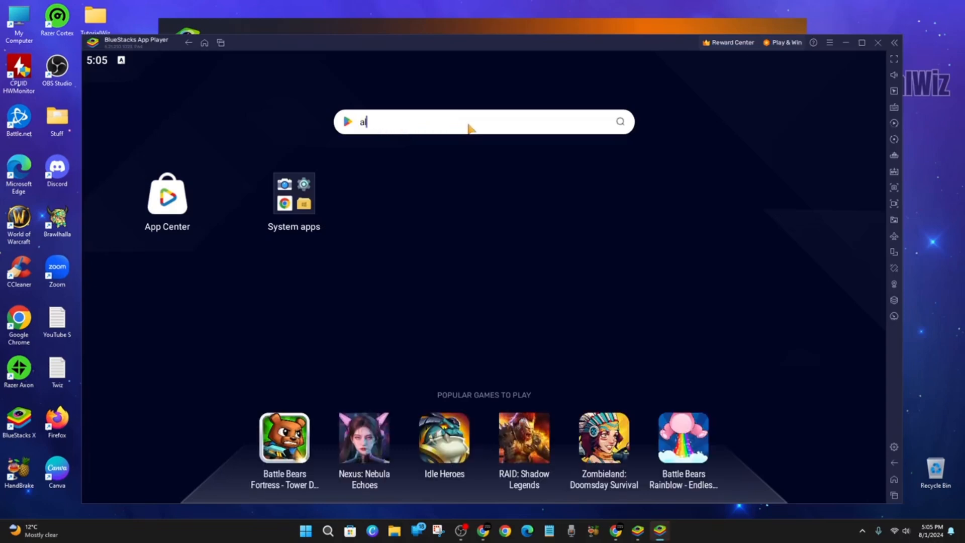
{"action": "type", "text": "liexpress"}
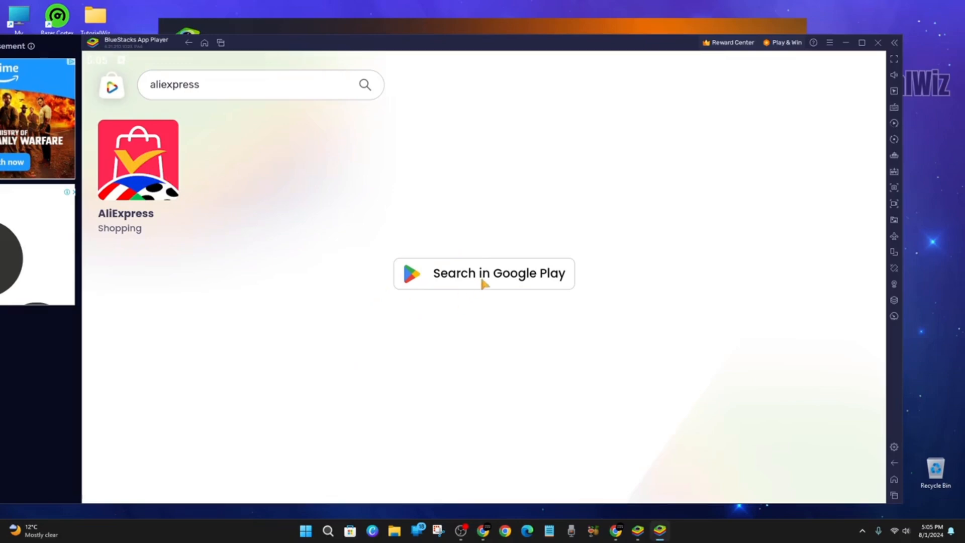
Step: Search Google Play and install the AliExpress app by Alibaba Mobile
{"action": "left_click", "coordinate": [138, 159]}
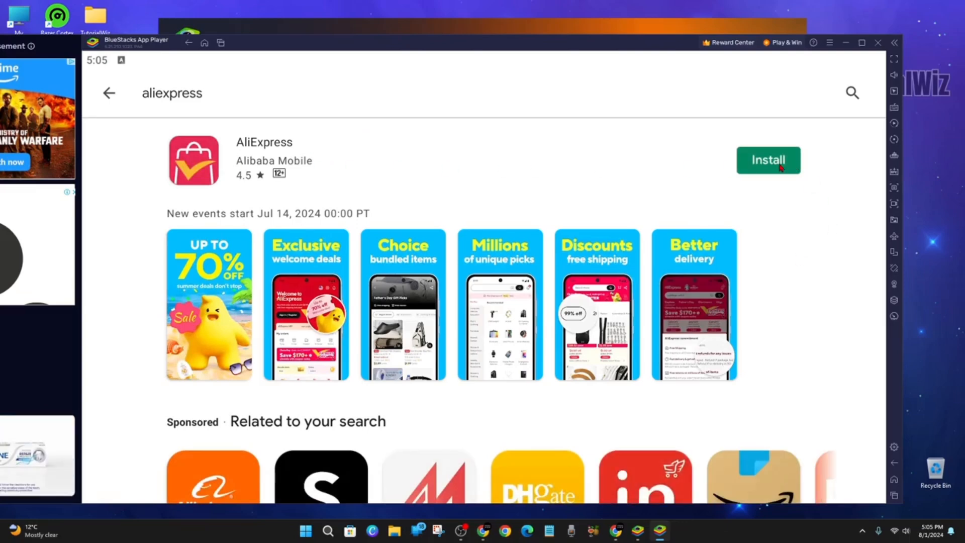
{"action": "left_click", "coordinate": [768, 160]}
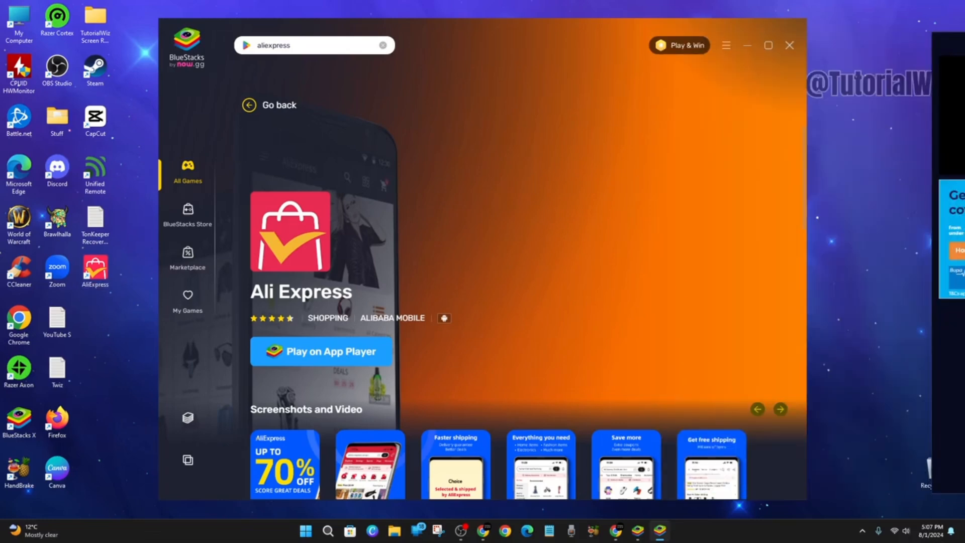
Step: Launch AliExpress in App Player from its BlueStacks X page
{"action": "left_click", "coordinate": [321, 351]}
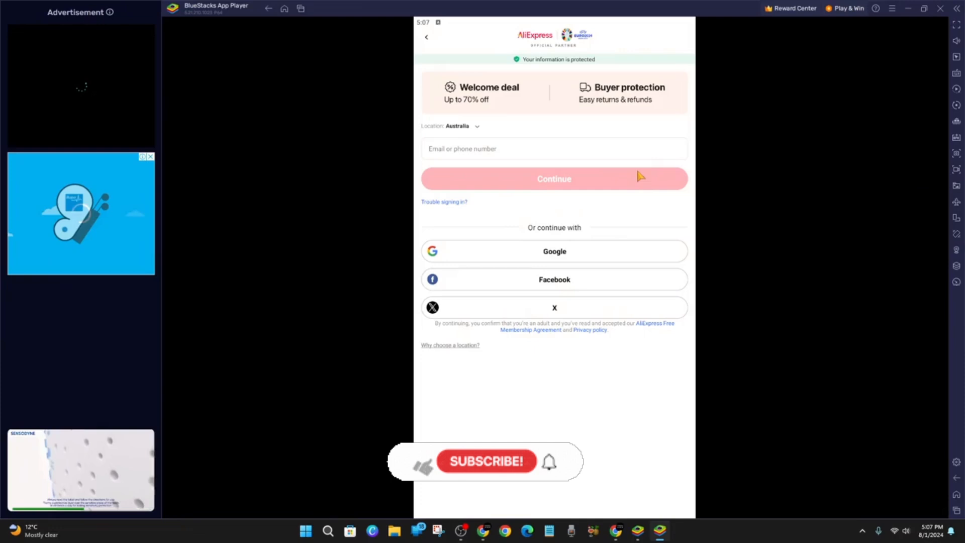